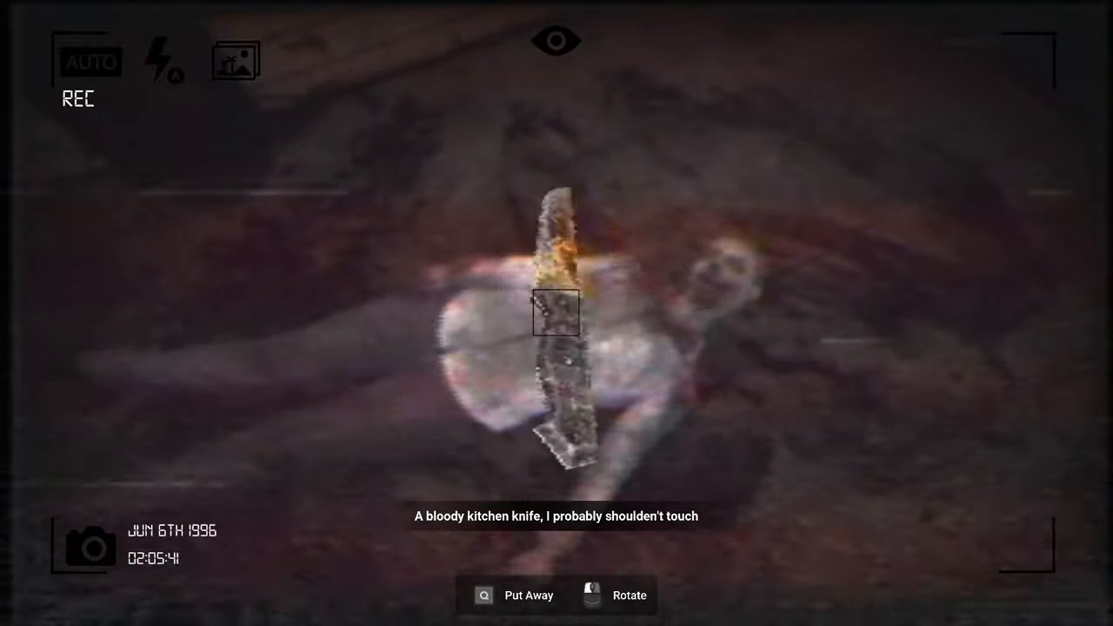
# - Turn the bloody kitchen knife over to examine it, then put it away
pyautogui.click(593, 596)
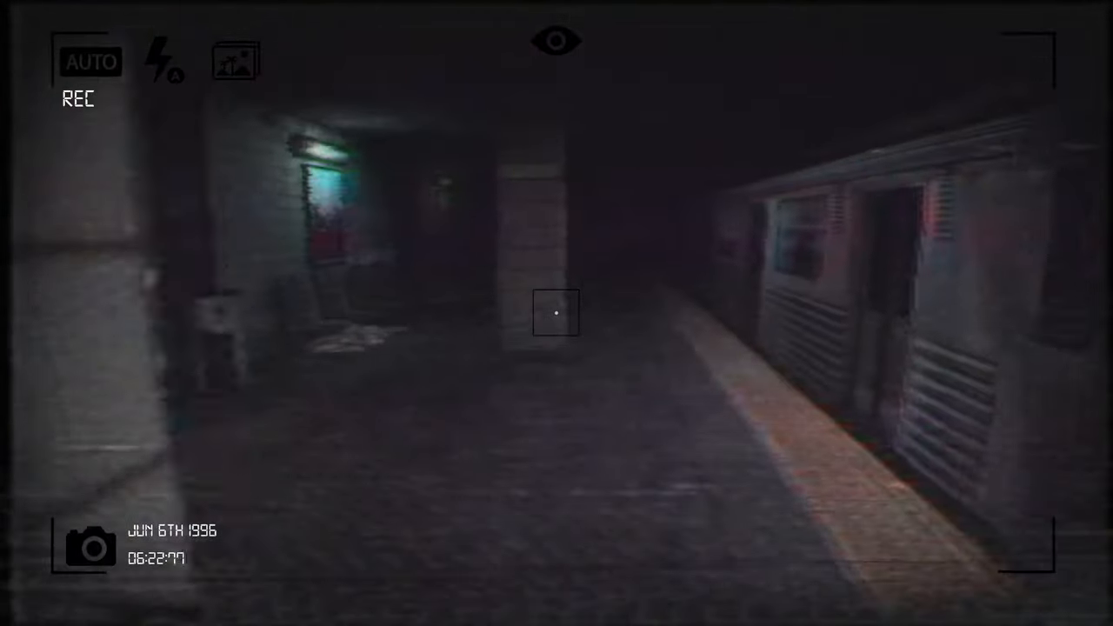
pyautogui.moveTo(556, 313)
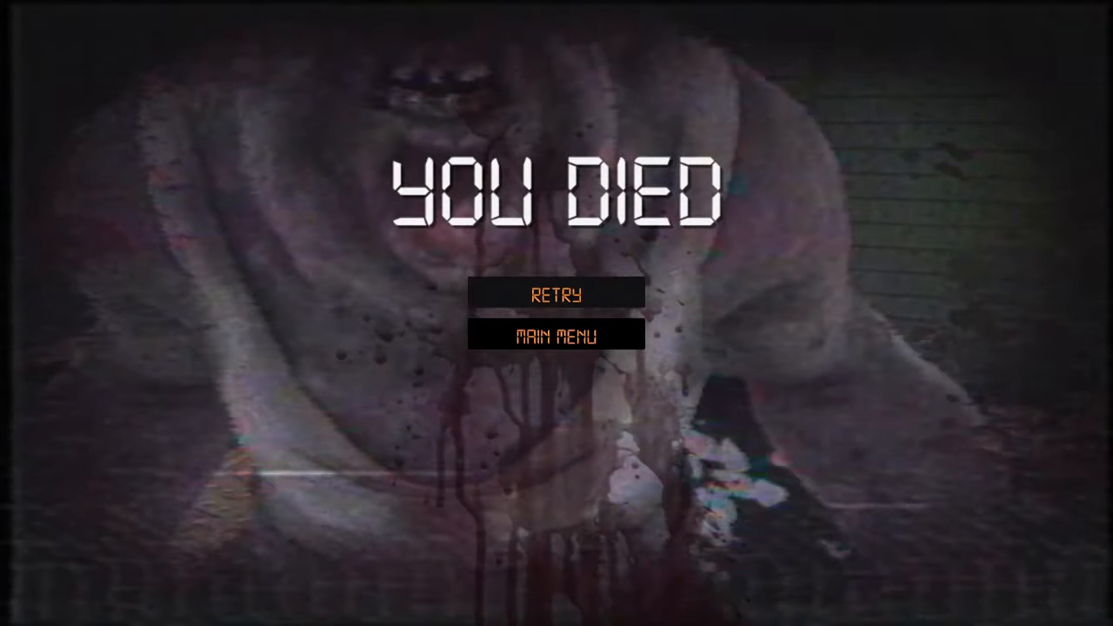
# - Retry from the YOU DIED screen and walk along the platform toward the oncoming train
pyautogui.click(556, 294)
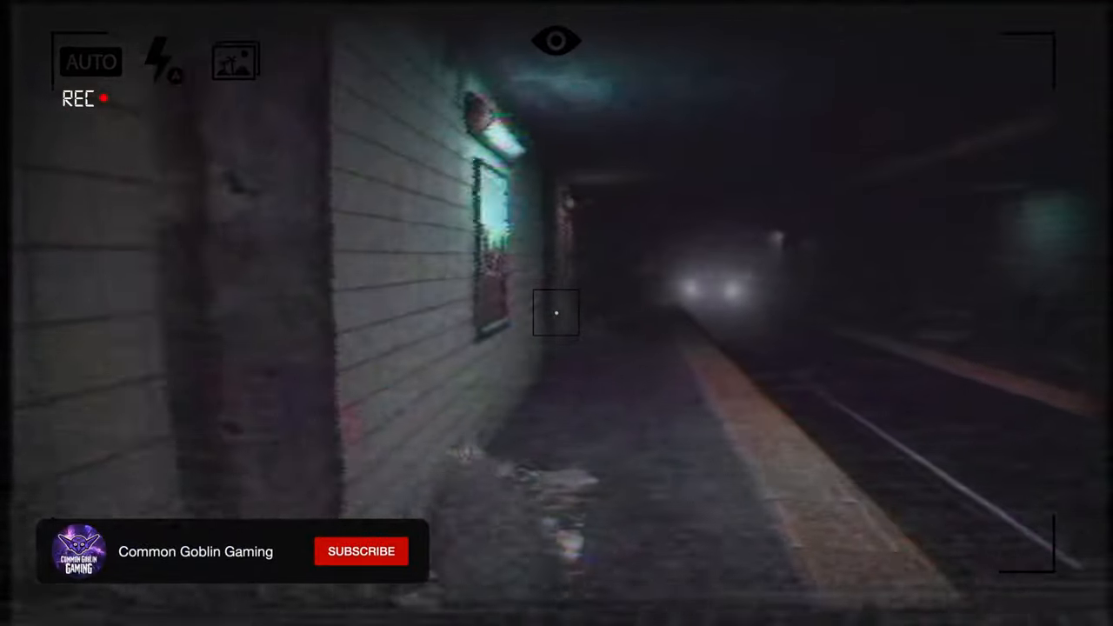
pyautogui.click(361, 551)
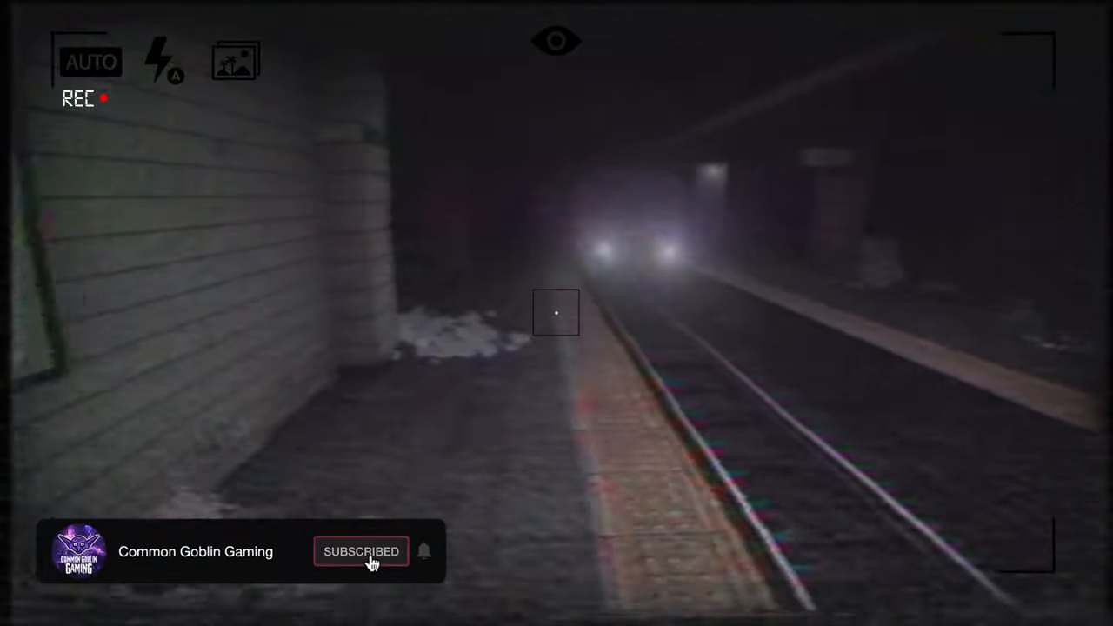